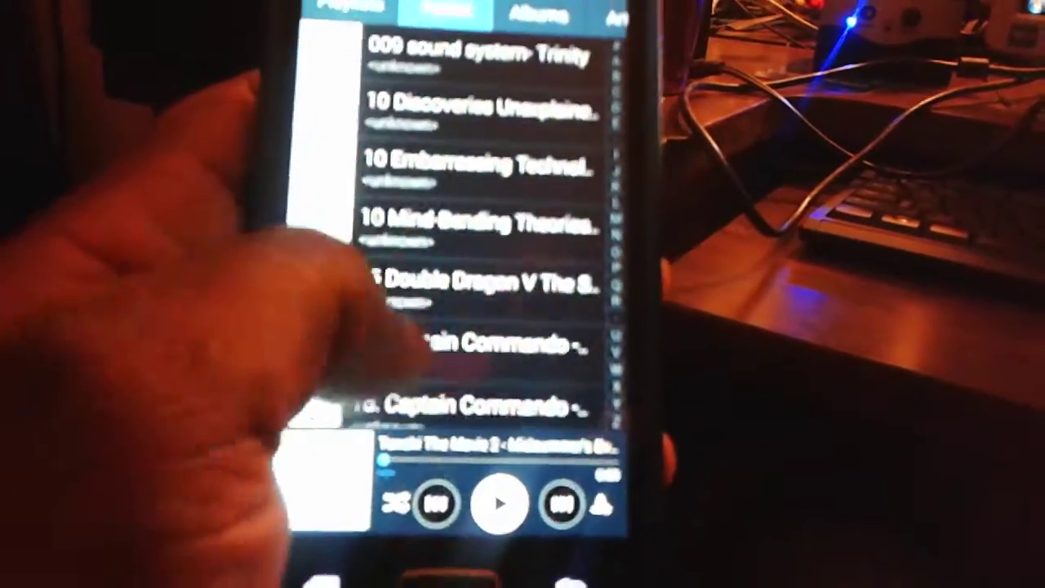
scroll(down, 3)
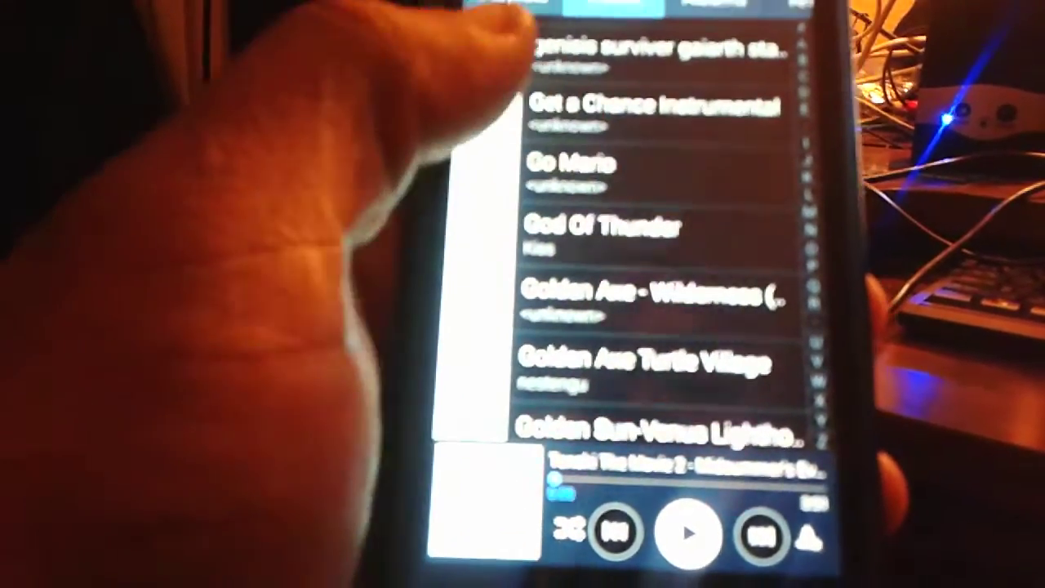